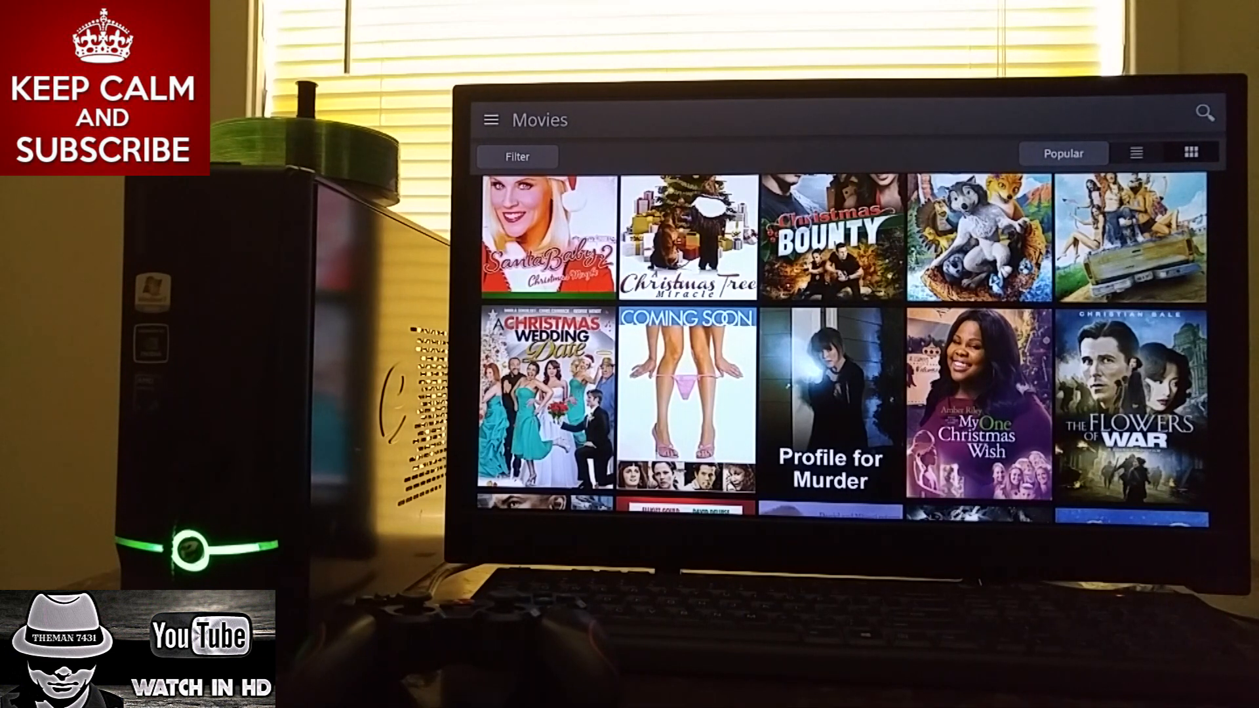
- Scroll the Popular-sorted Movies poster grid down until the King Kong tile reaches the top row
scroll(down, 3)
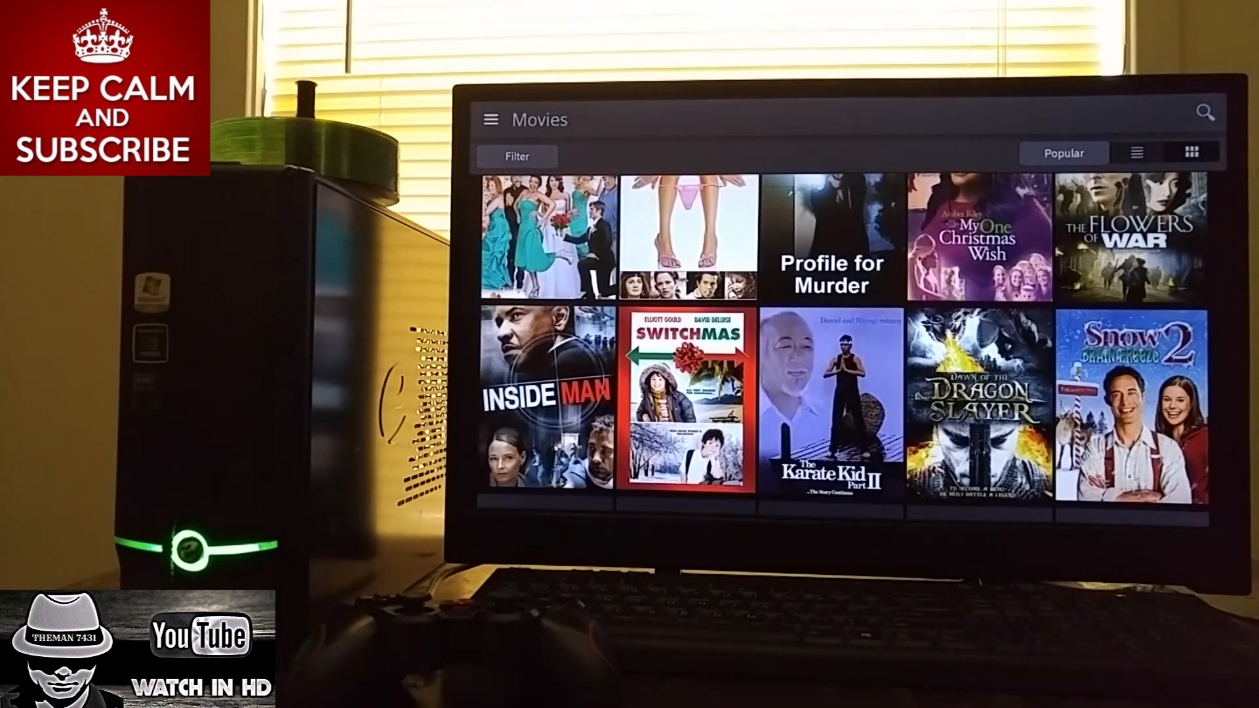
scroll(down, 3)
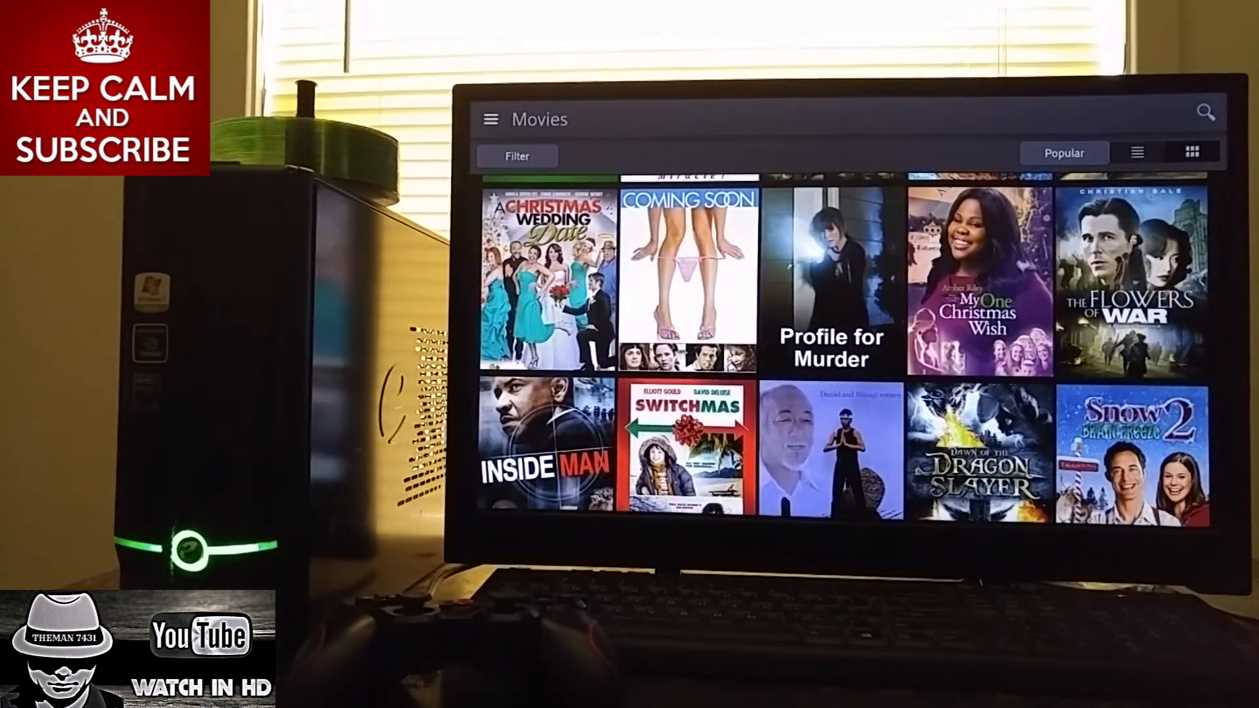
scroll(down, 3)
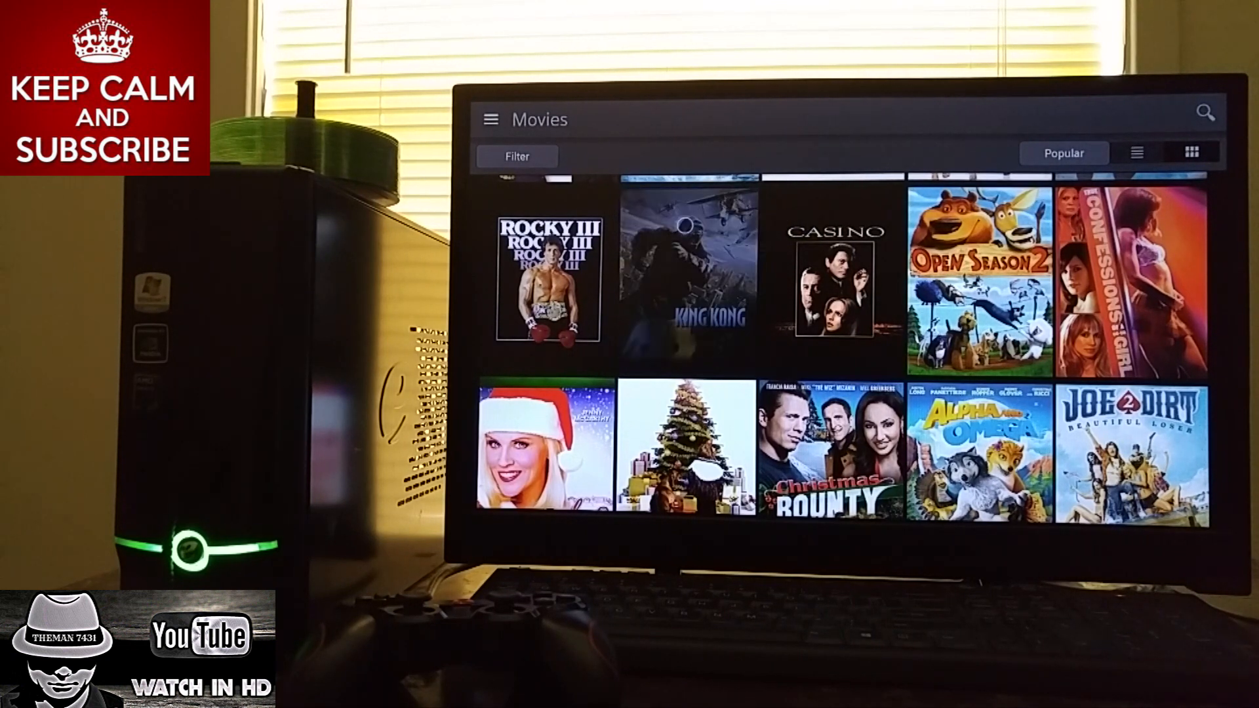
- Select the King Kong tile so the movie loads in the Streampix player with its title and timeline
click(686, 273)
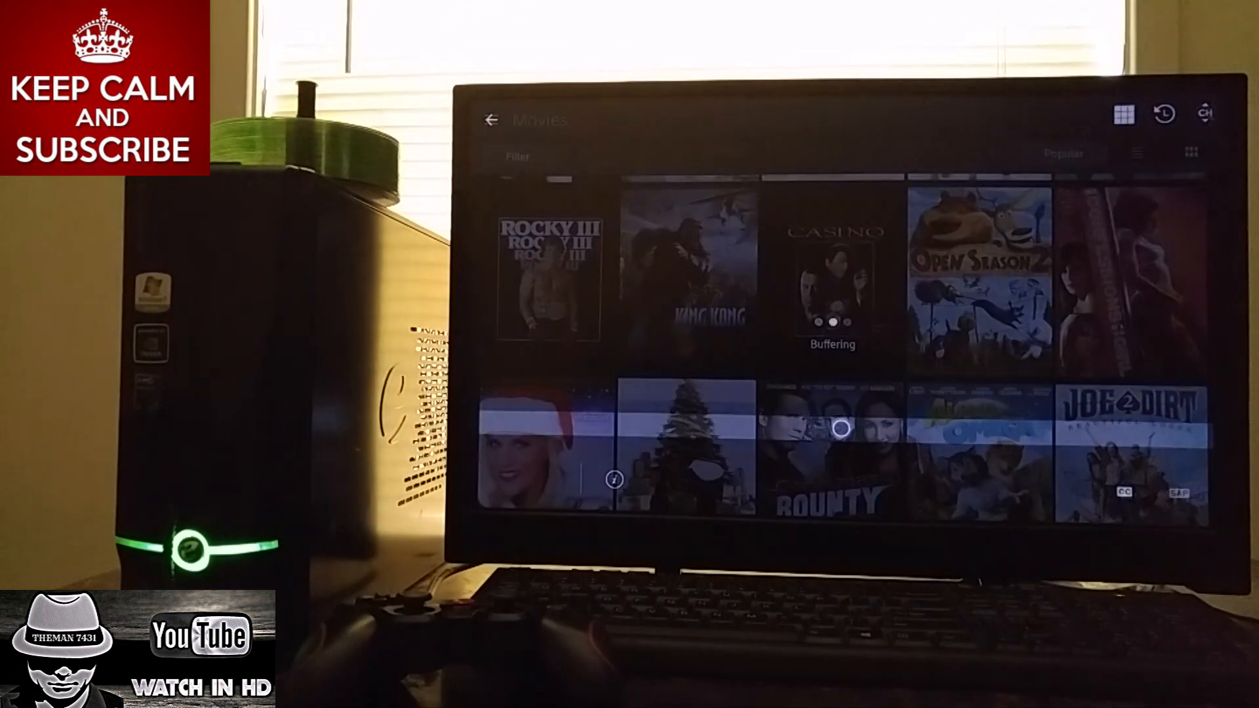
click(707, 264)
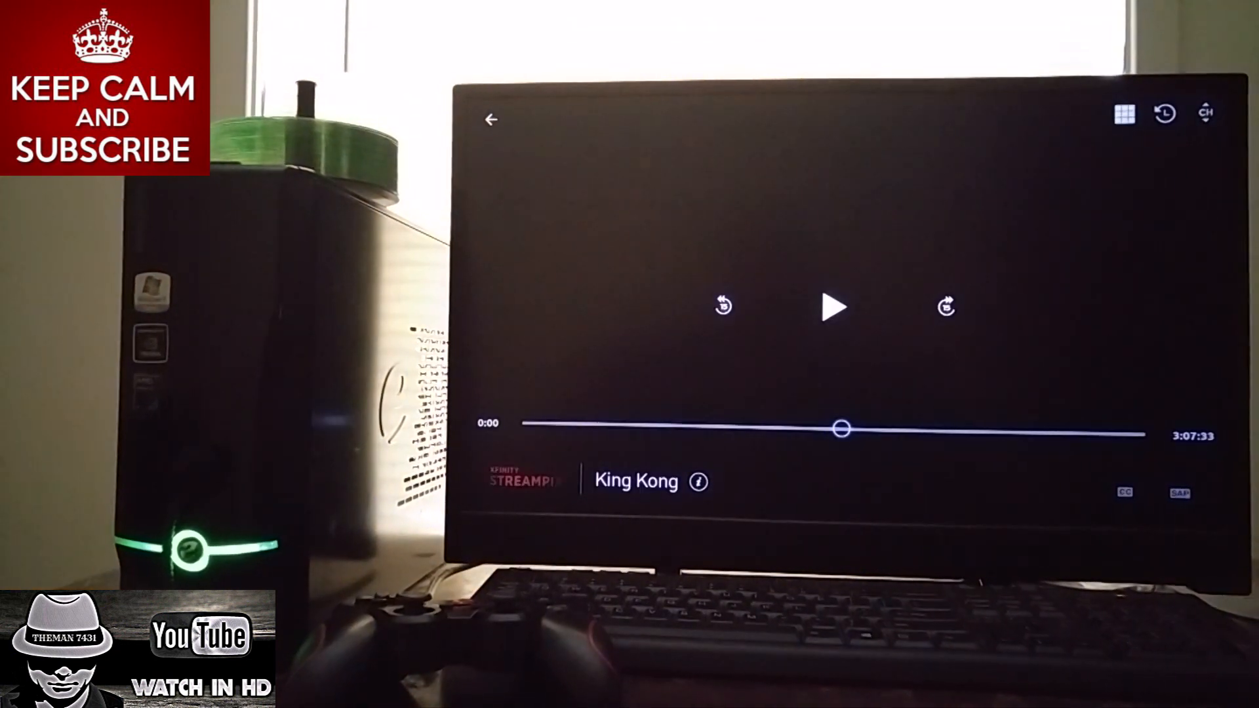